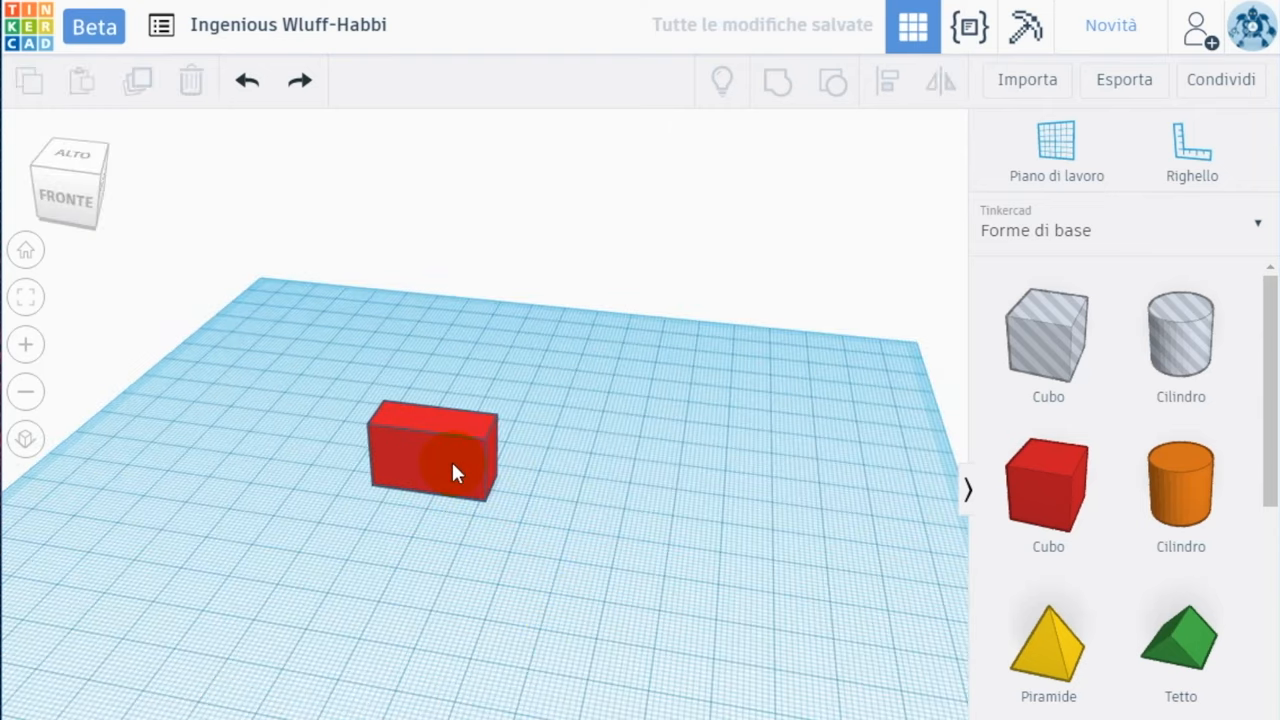
Step: Add a smaller box as a Hole inside the red box and group them into a hollow container
drag(455, 472, 585, 490)
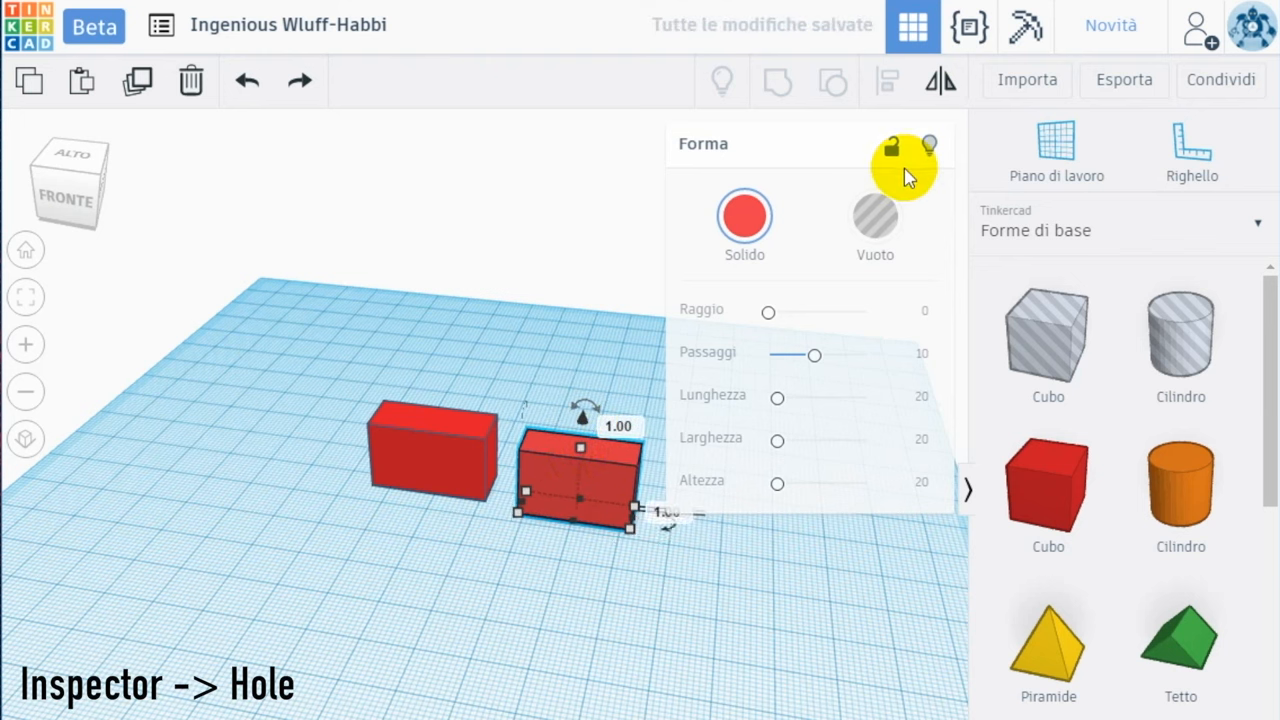
click(874, 217)
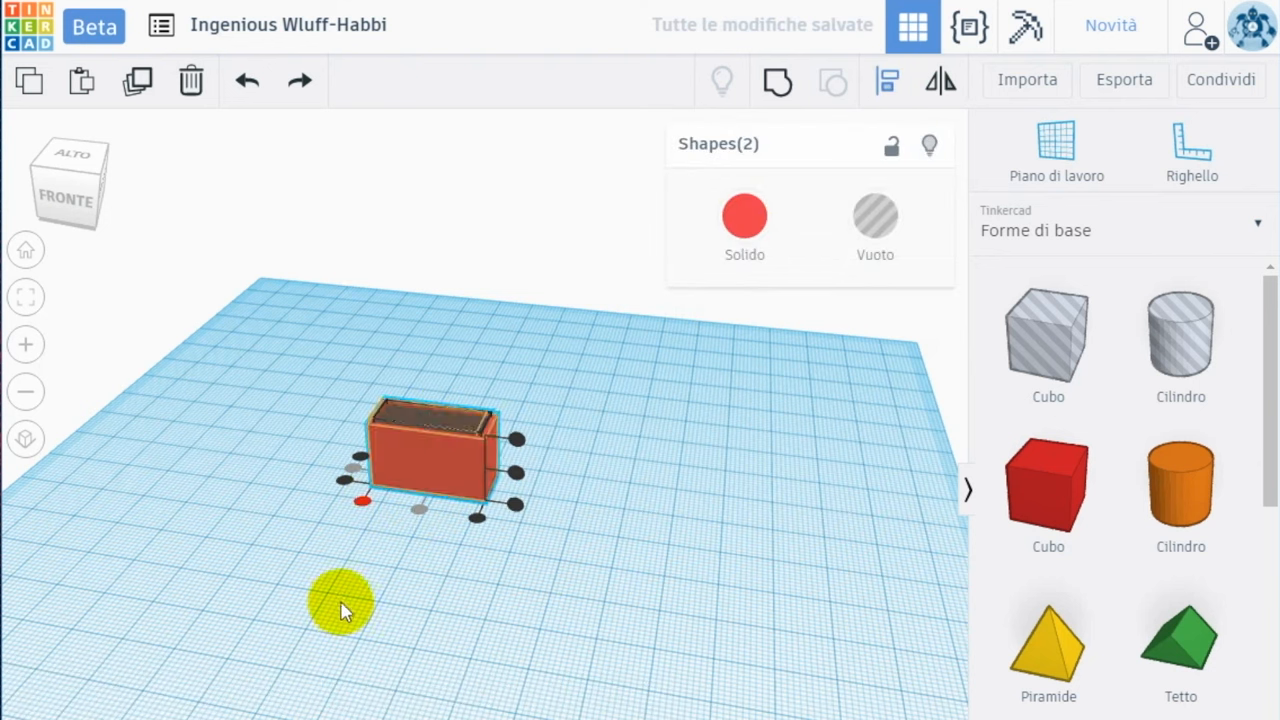
key(ctrl+g)
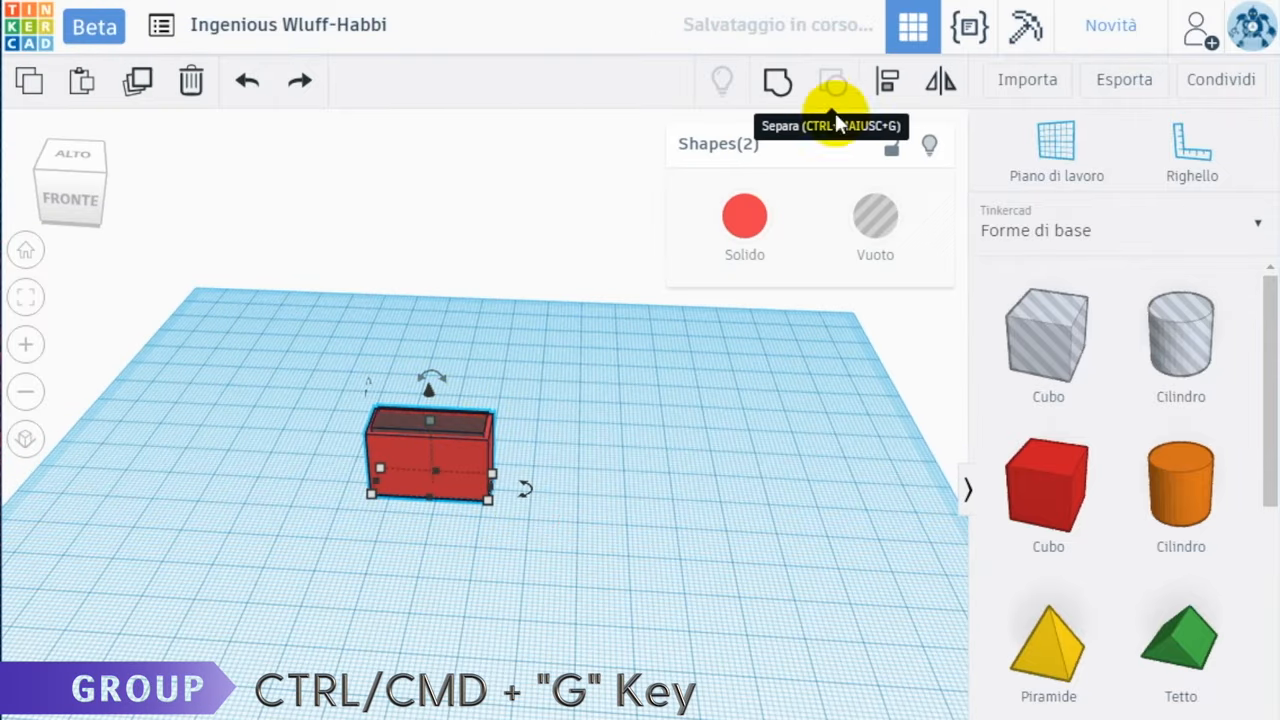
click(833, 82)
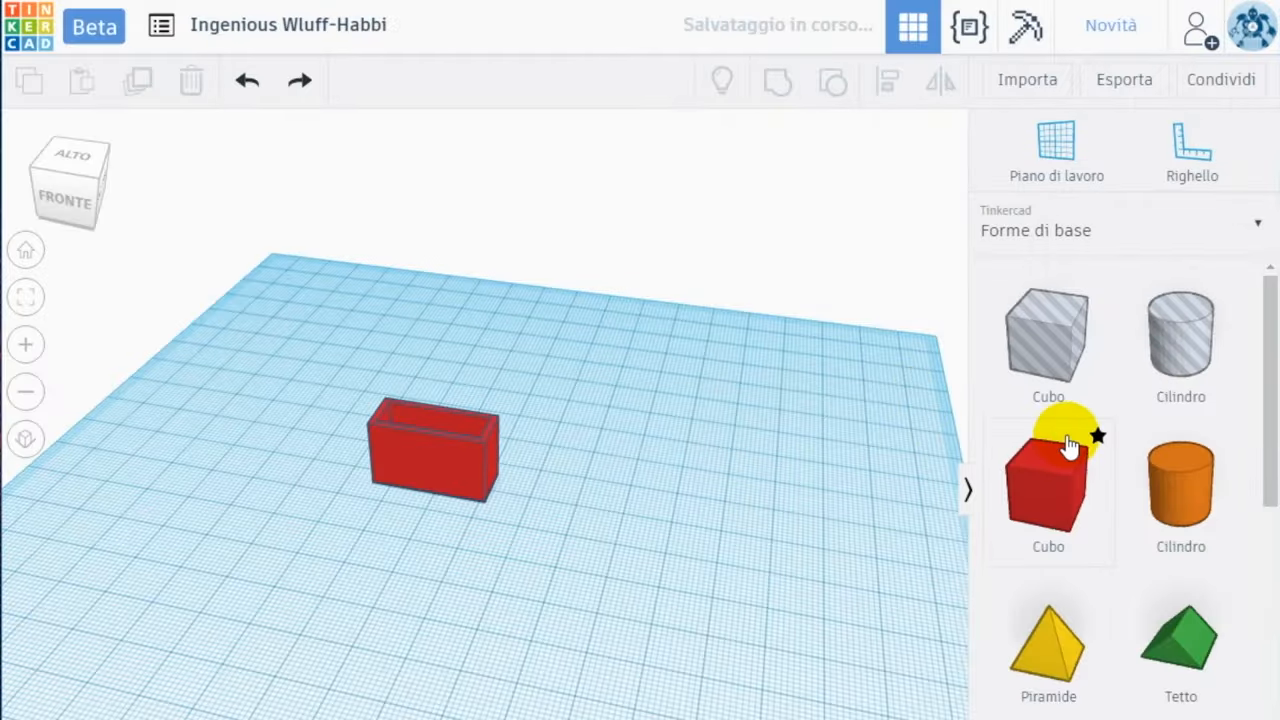
Step: Place an upright tube ring, centre it on the box with Align, and duplicate it for two handles
scroll(down, 3)
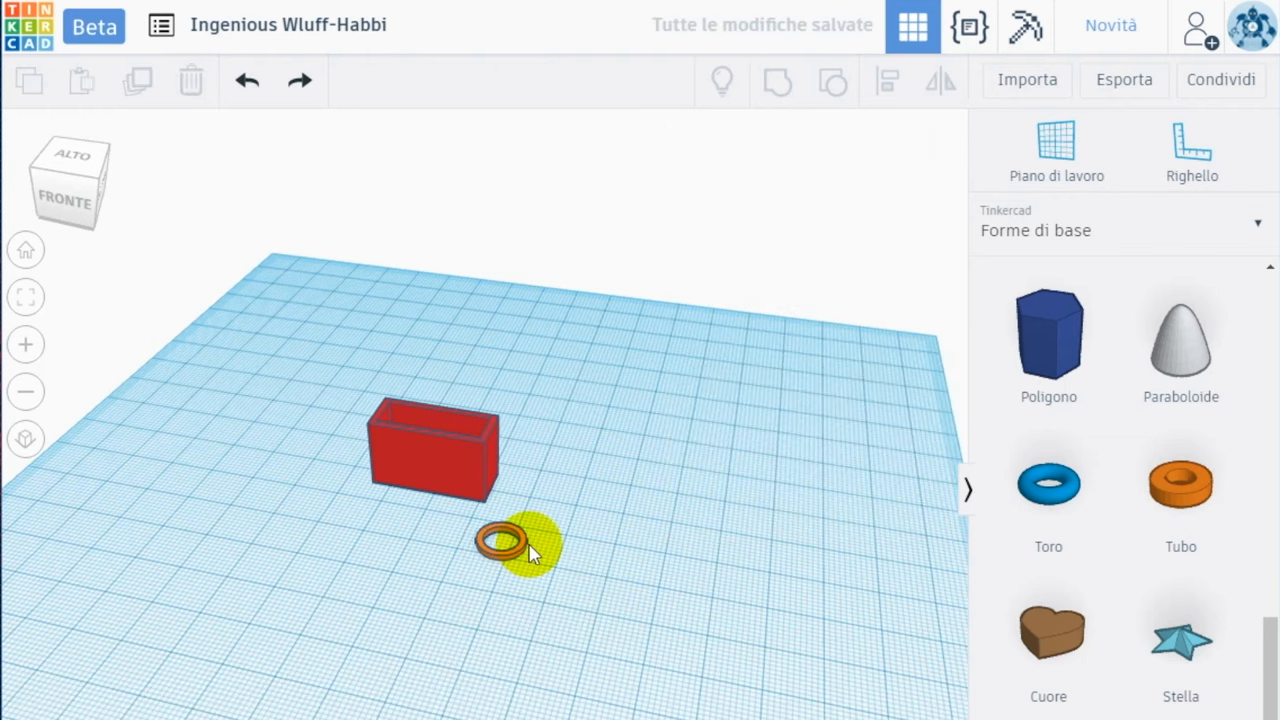
click(510, 540)
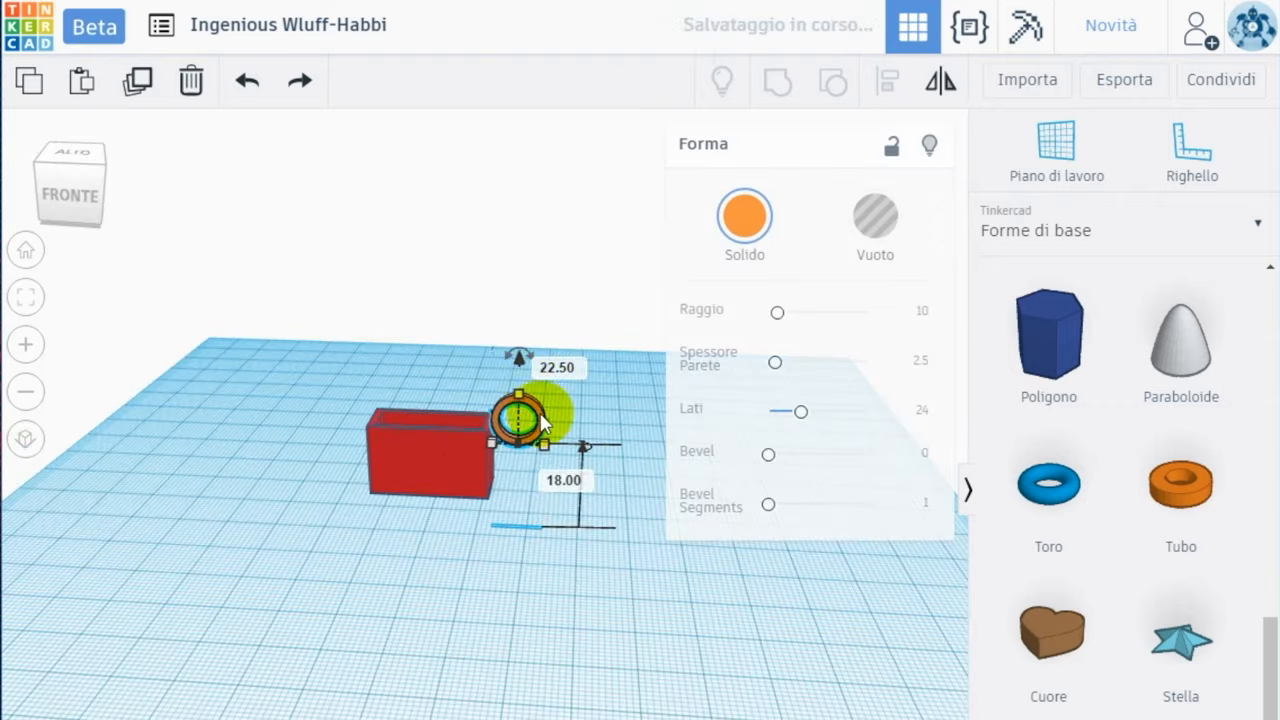
click(888, 82)
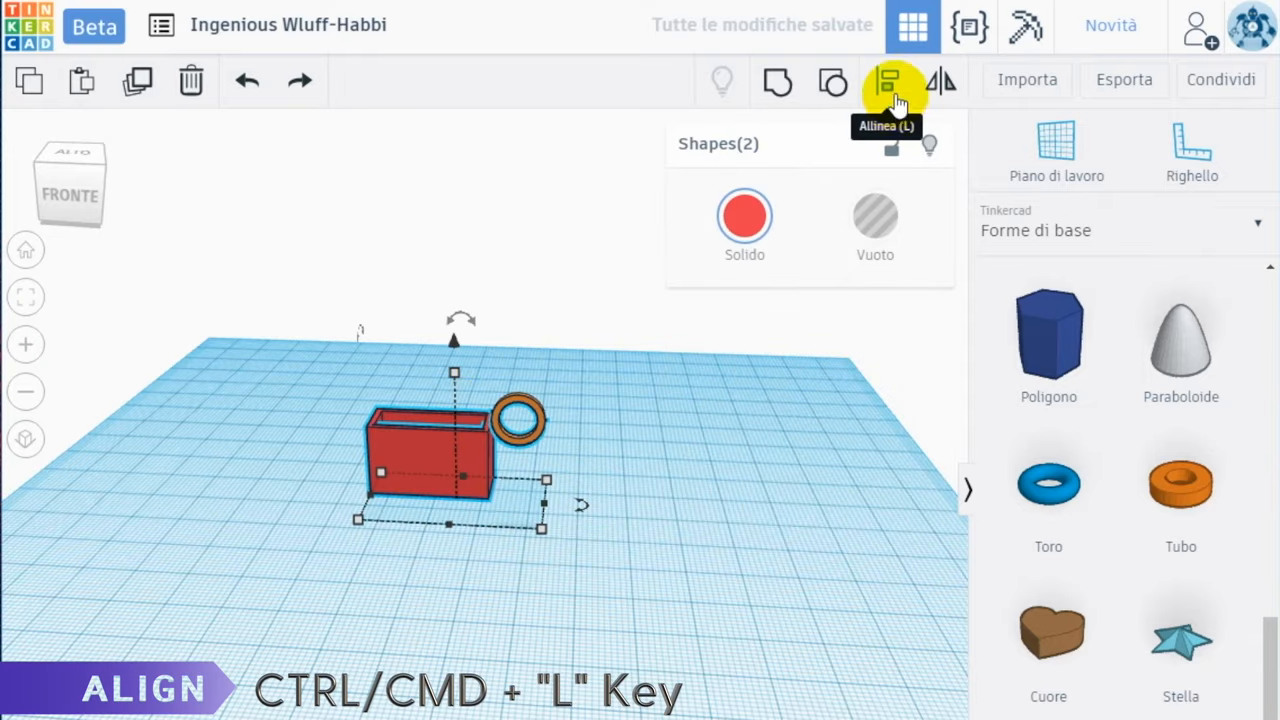
click(888, 81)
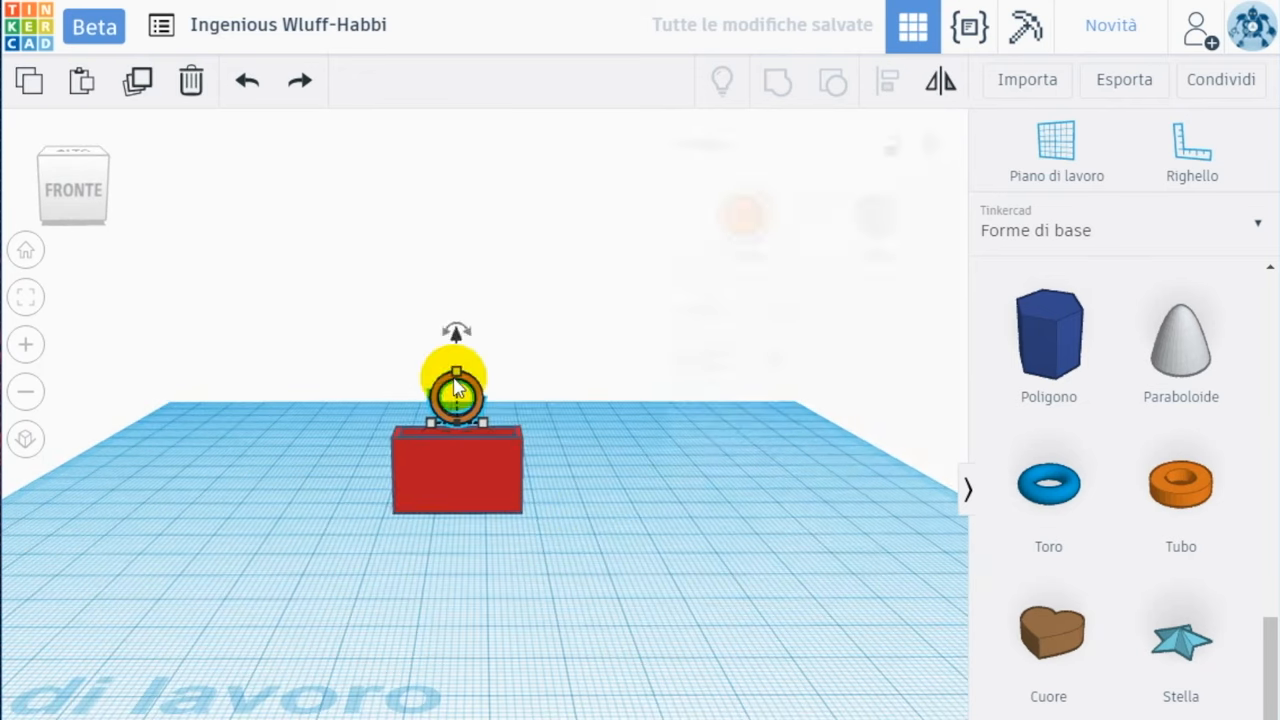
click(456, 390)
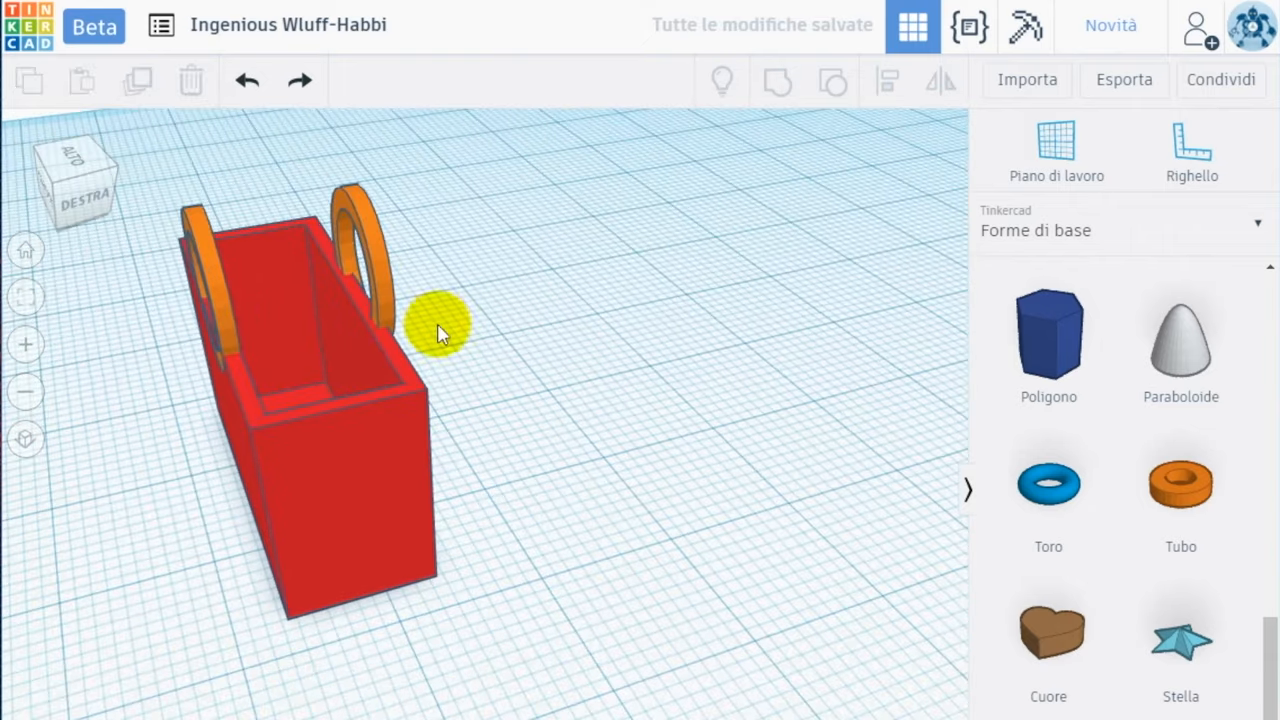
click(355, 250)
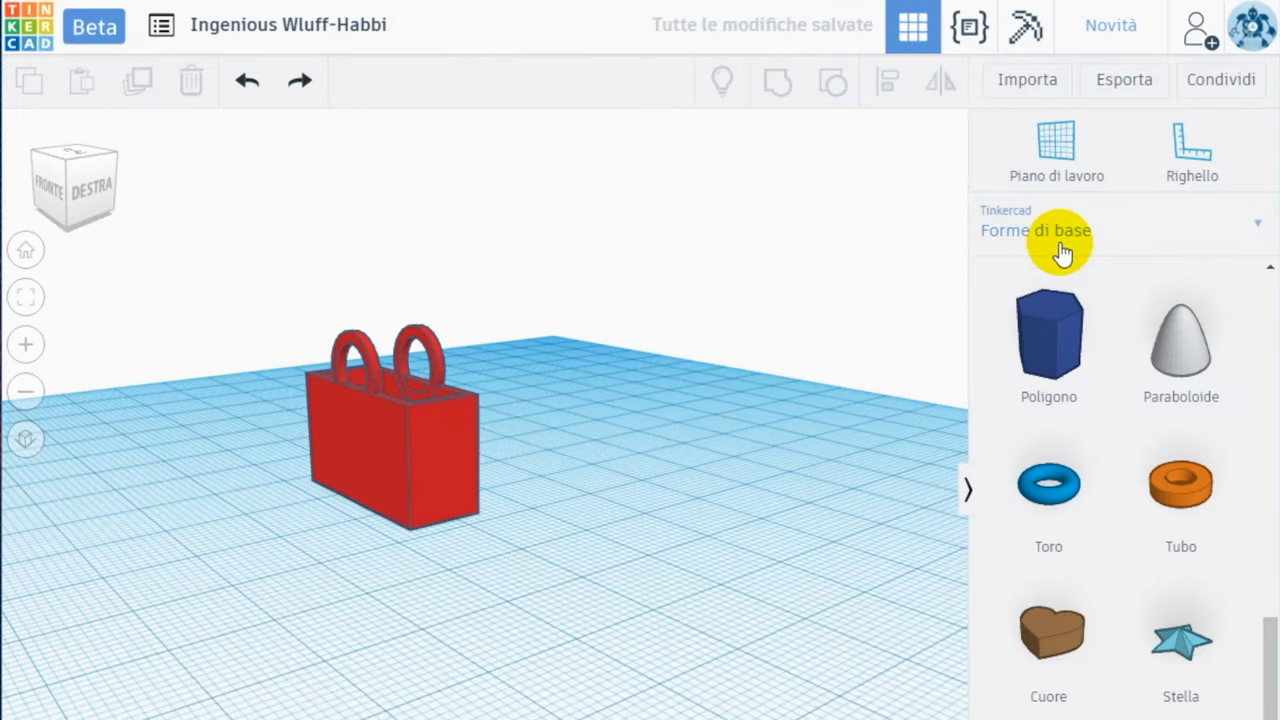
Step: Place a letter K from the Testo shapes beside the bag and stand it upright 90 degrees
click(1035, 230)
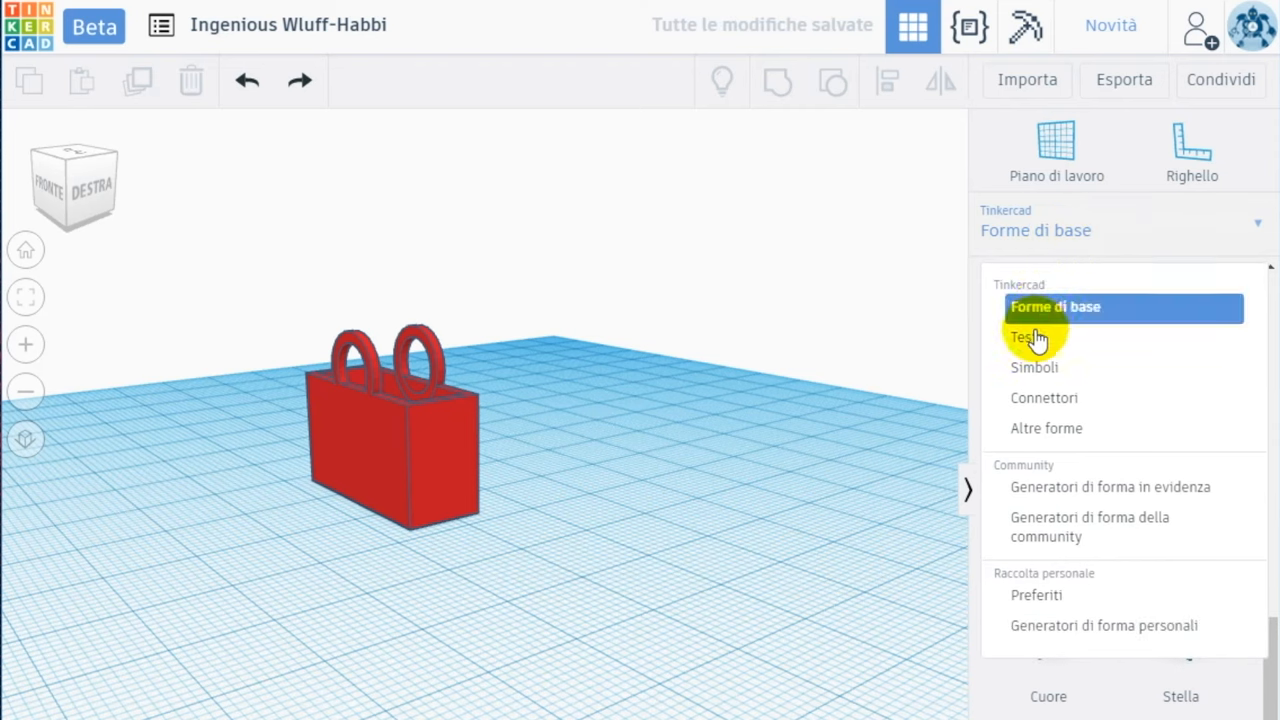
click(1025, 337)
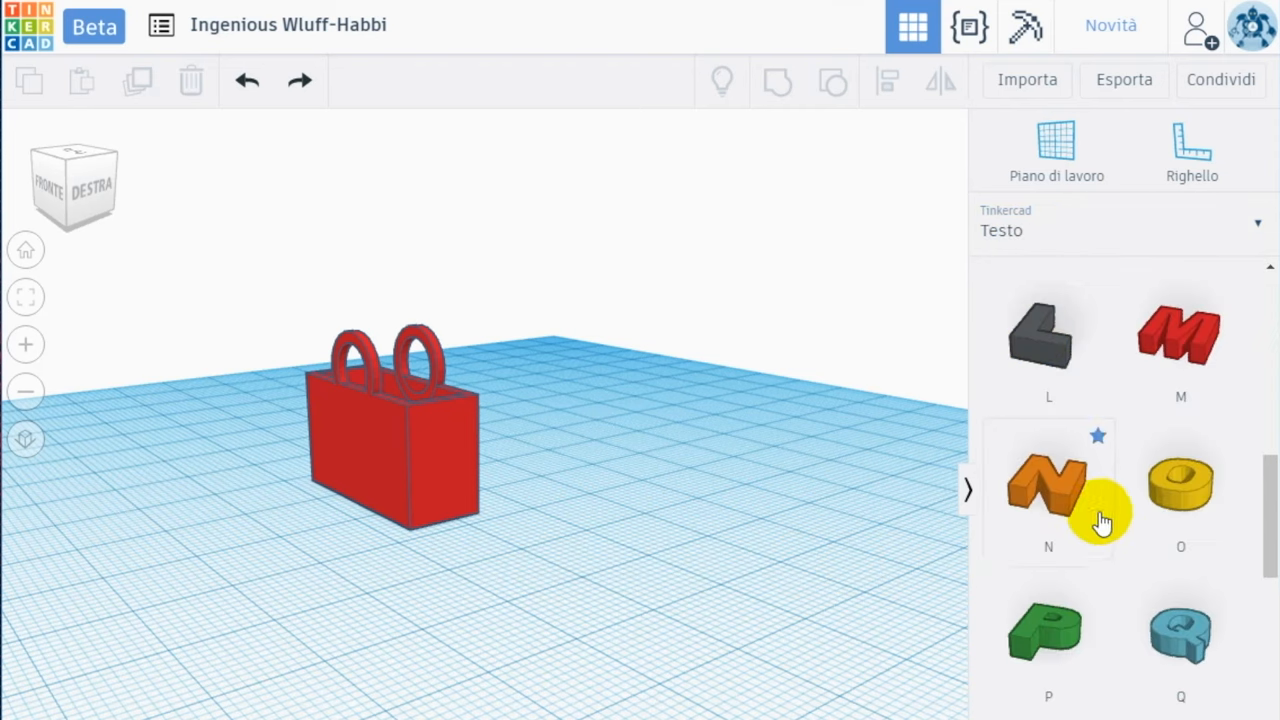
scroll(down, 3)
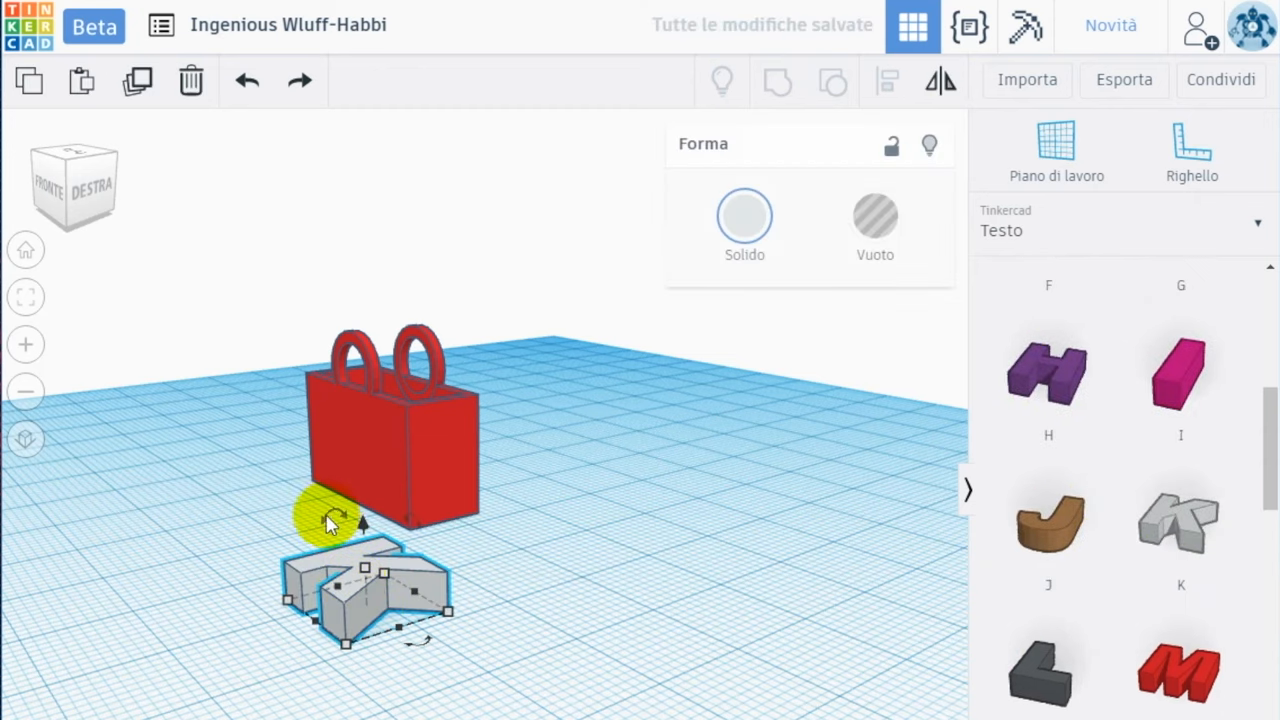
drag(330, 515, 265, 605)
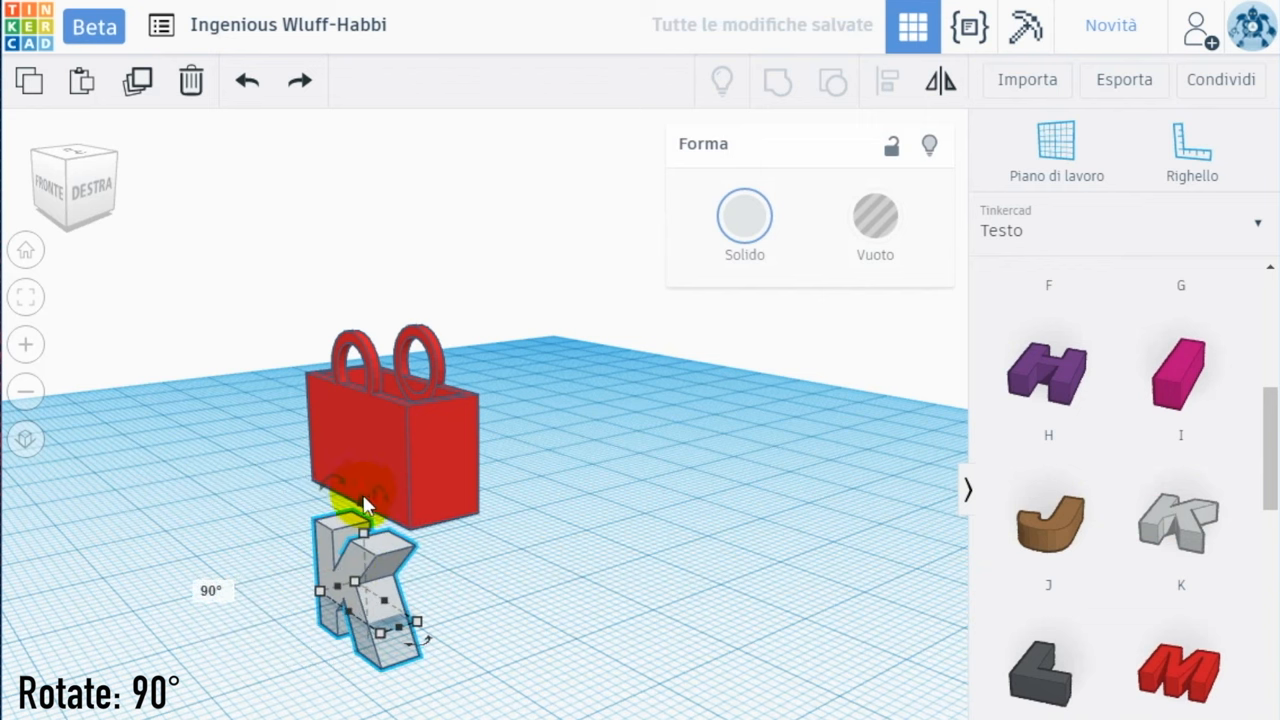
drag(365, 590, 360, 420)
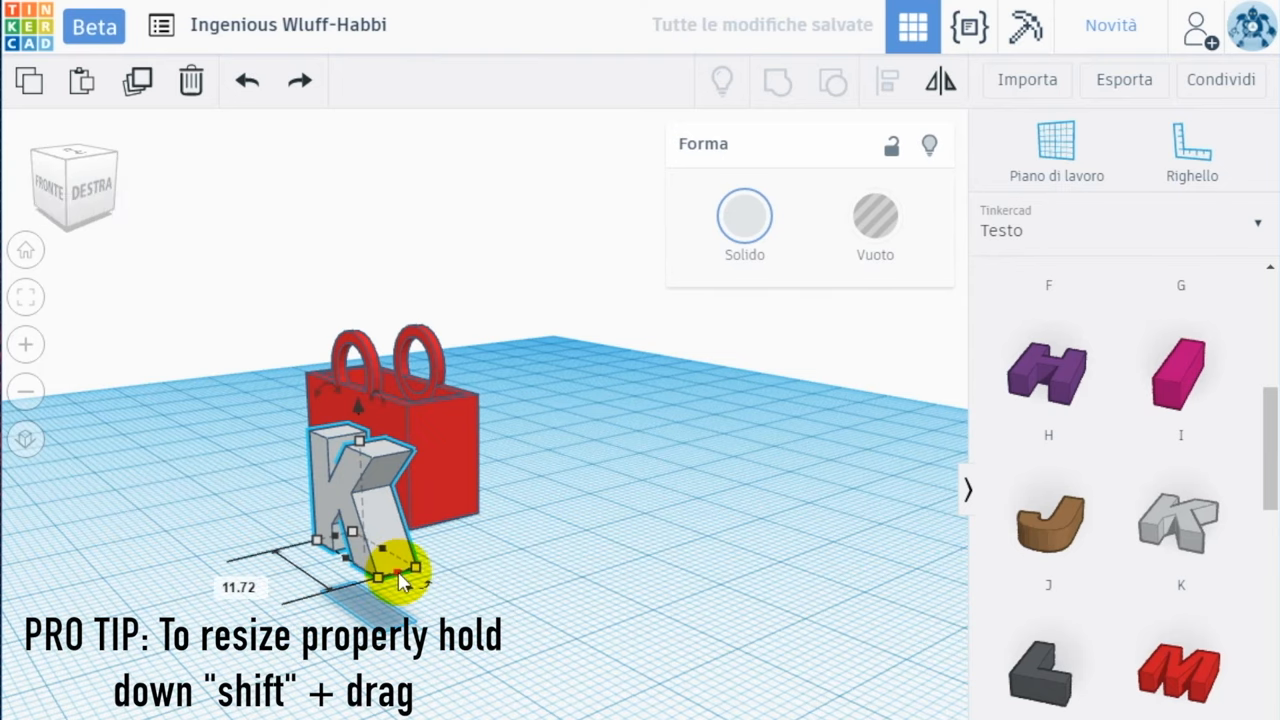
Step: Resize the K, make it very thin, and align it centred on the bag's front face
drag(390, 575, 460, 600)
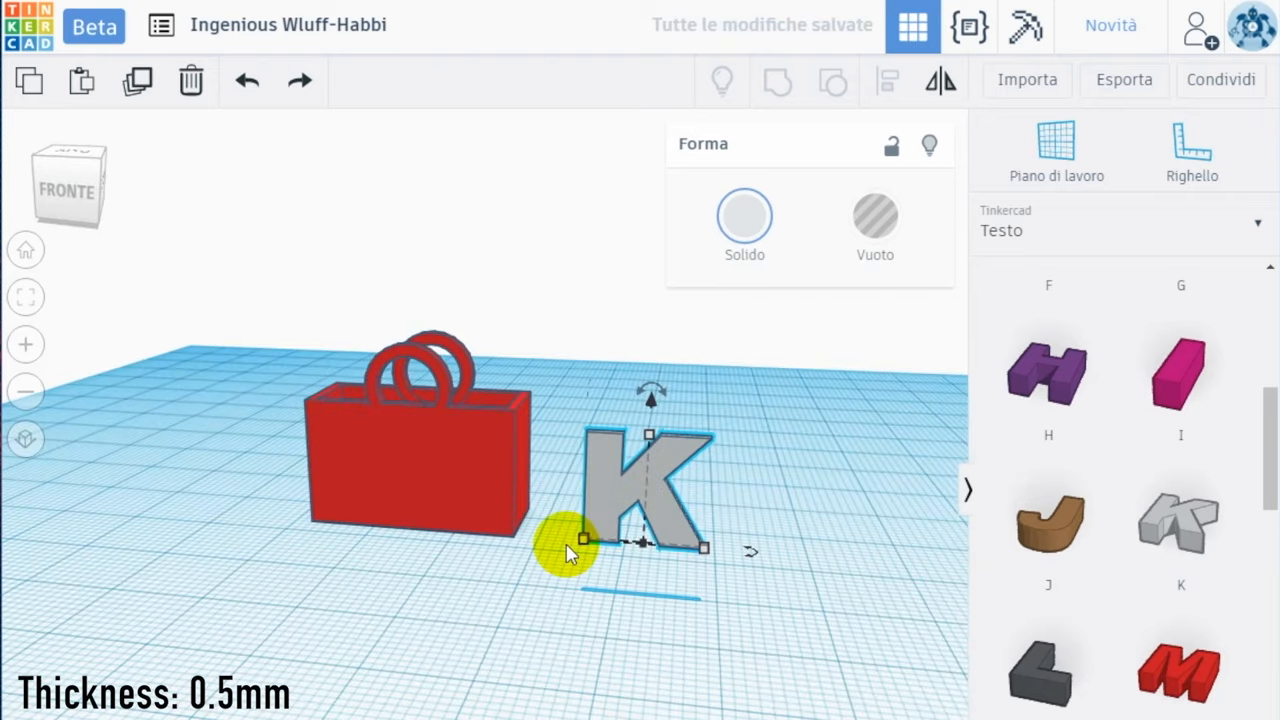
drag(575, 545, 318, 665)
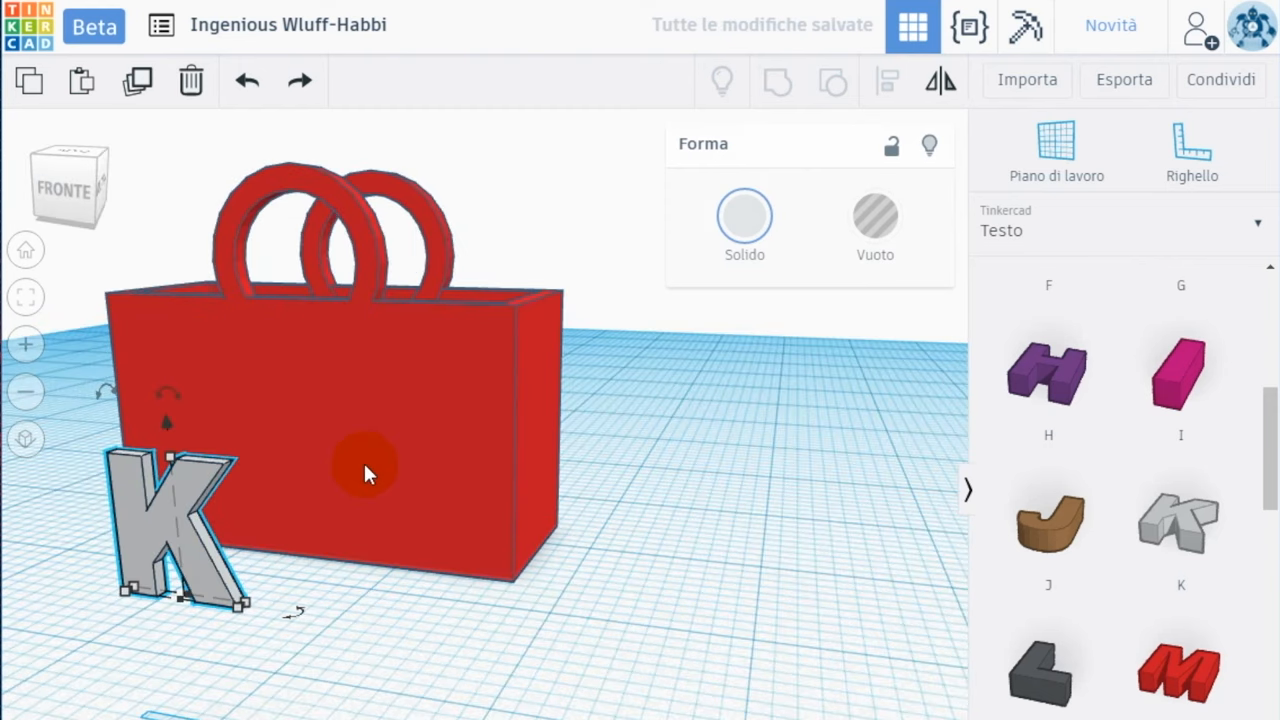
click(886, 82)
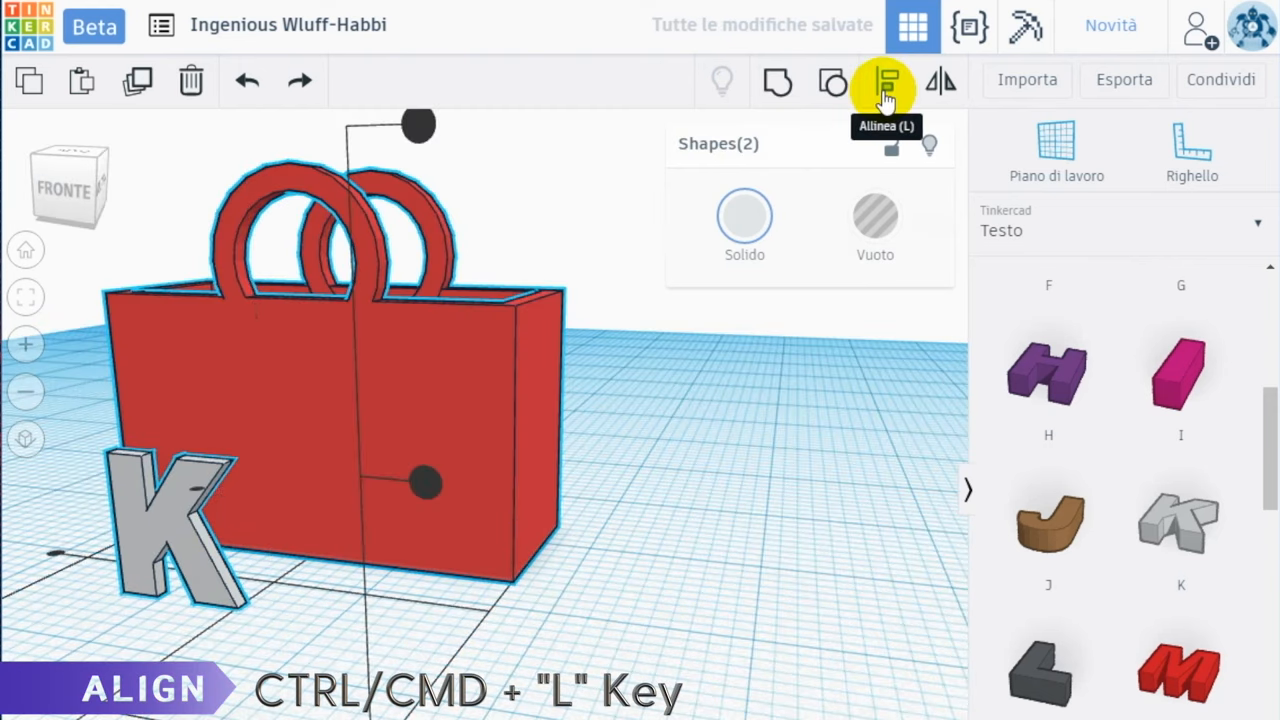
click(886, 82)
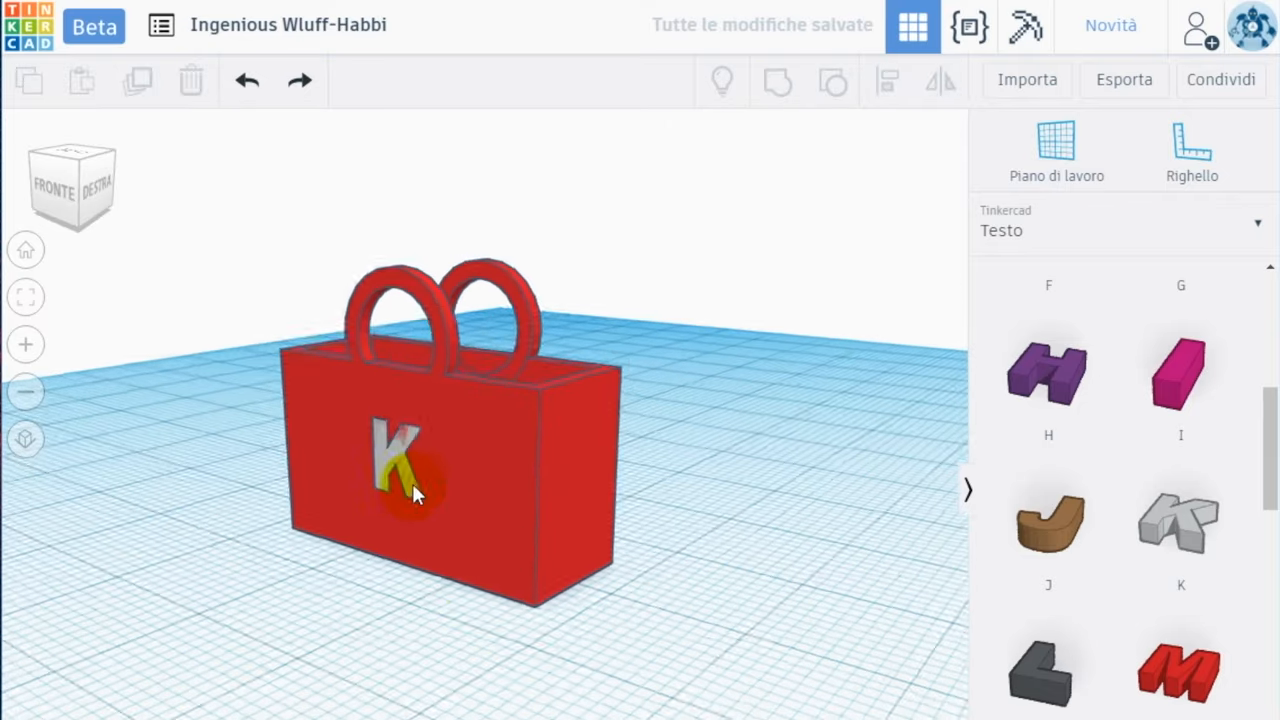
click(400, 470)
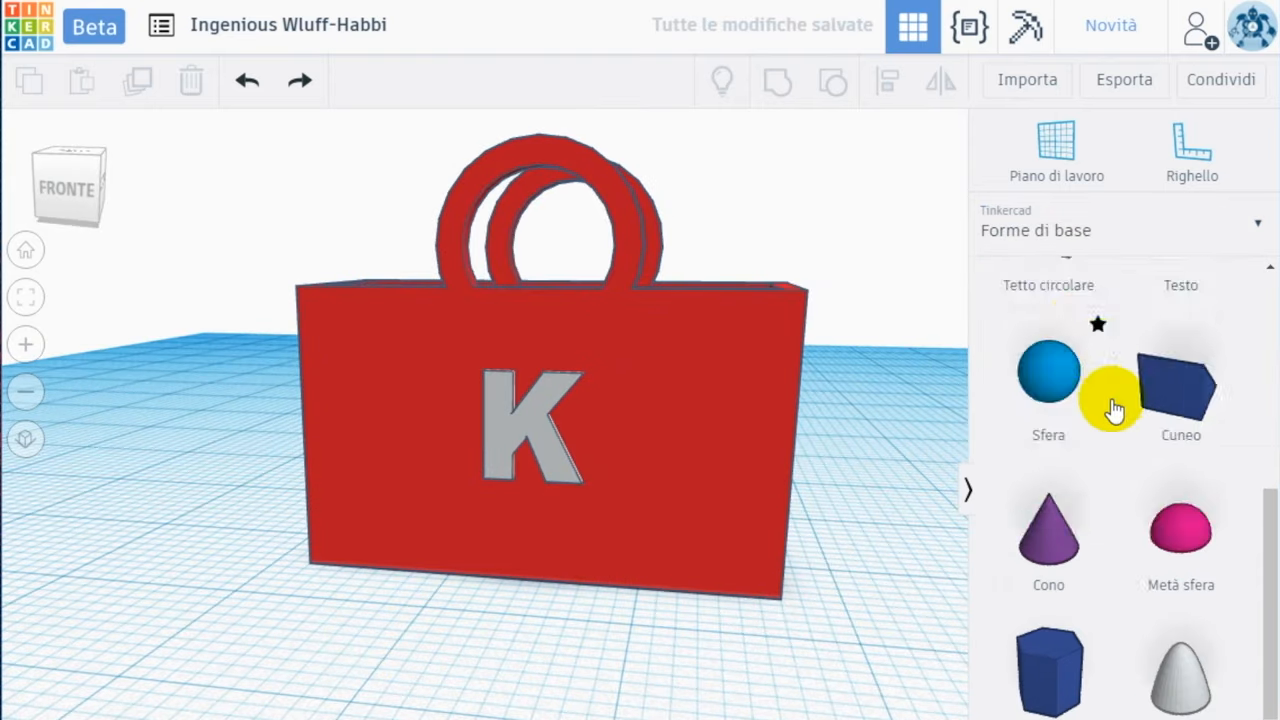
Step: Add a flattened thin tube ring around the K on the bag front
scroll(down, 3)
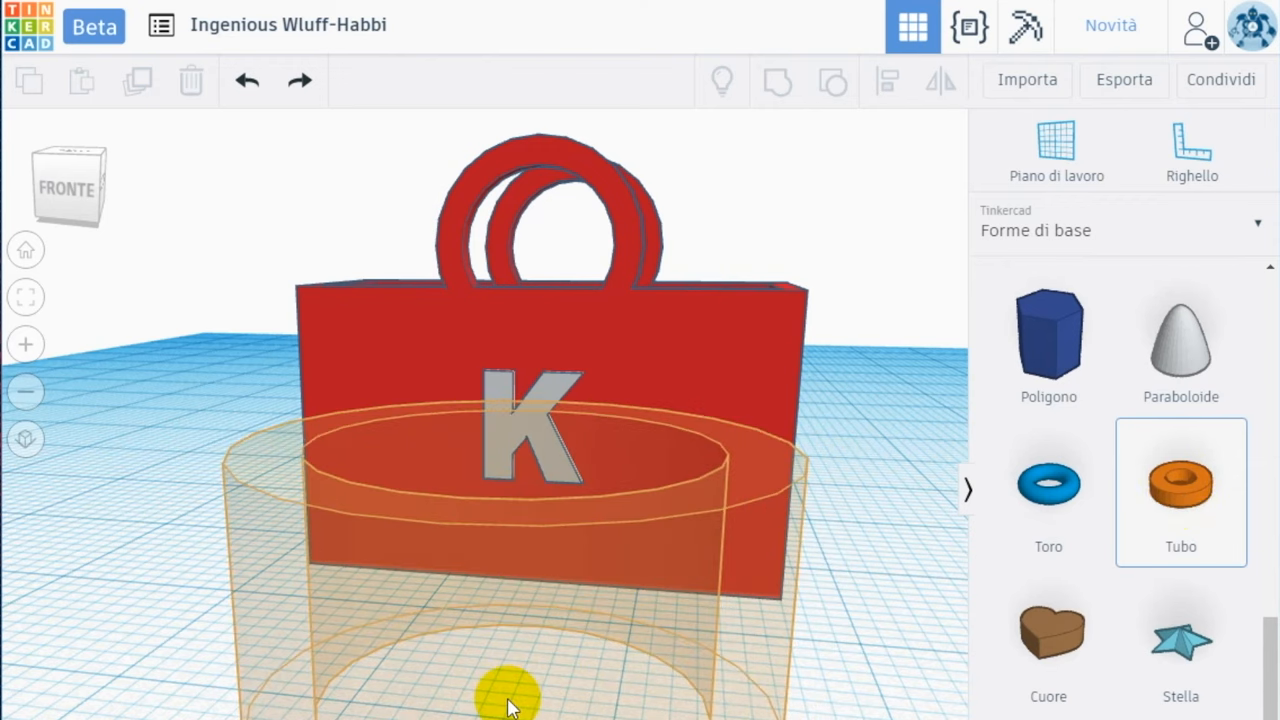
click(510, 685)
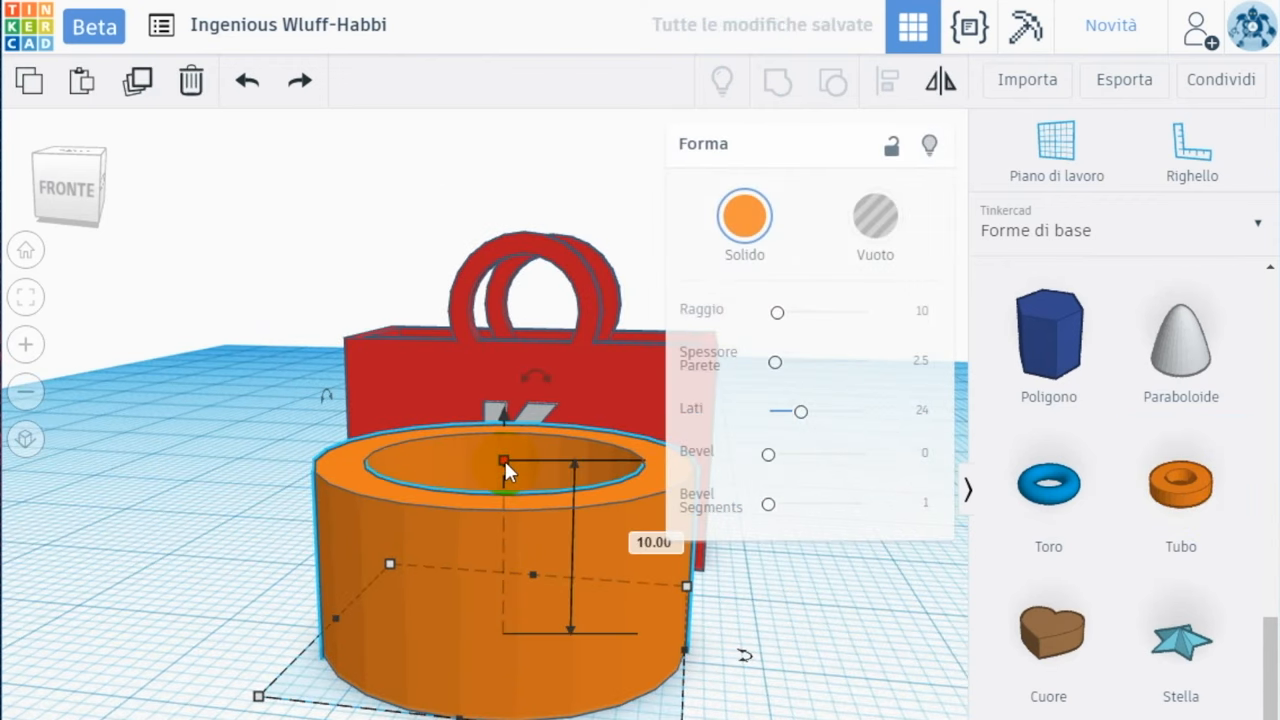
drag(503, 463, 503, 517)
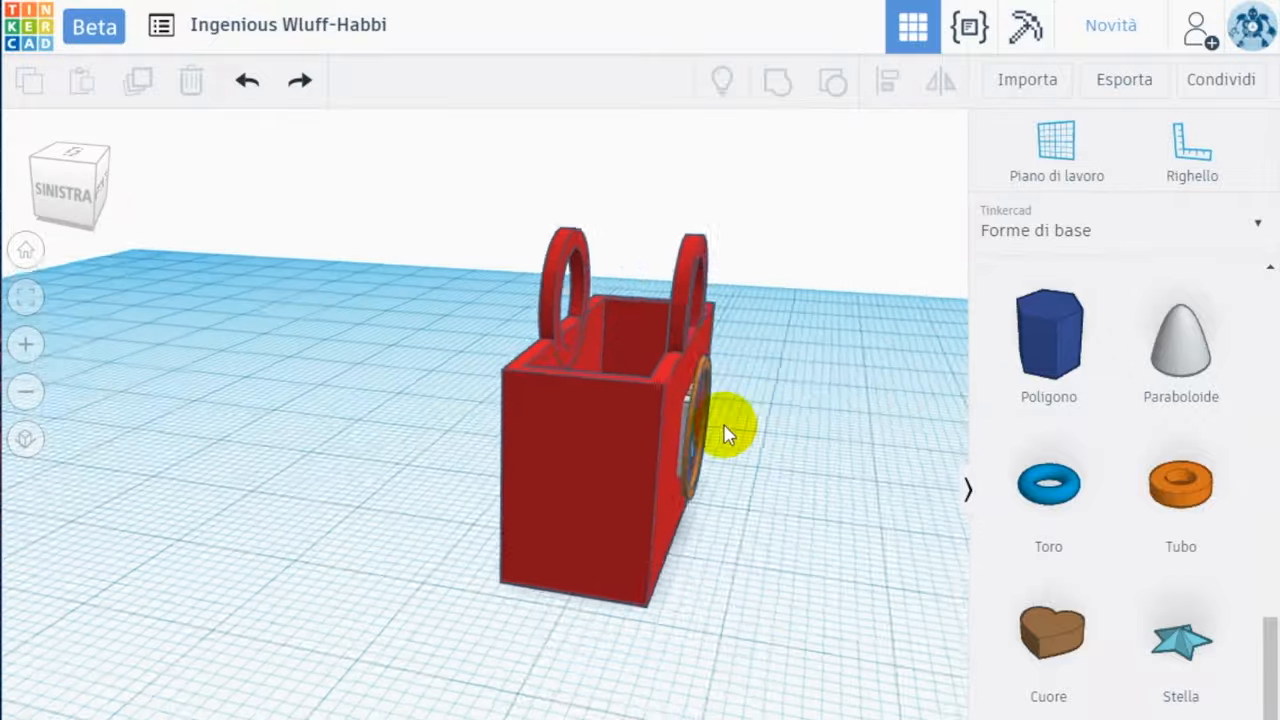
click(720, 430)
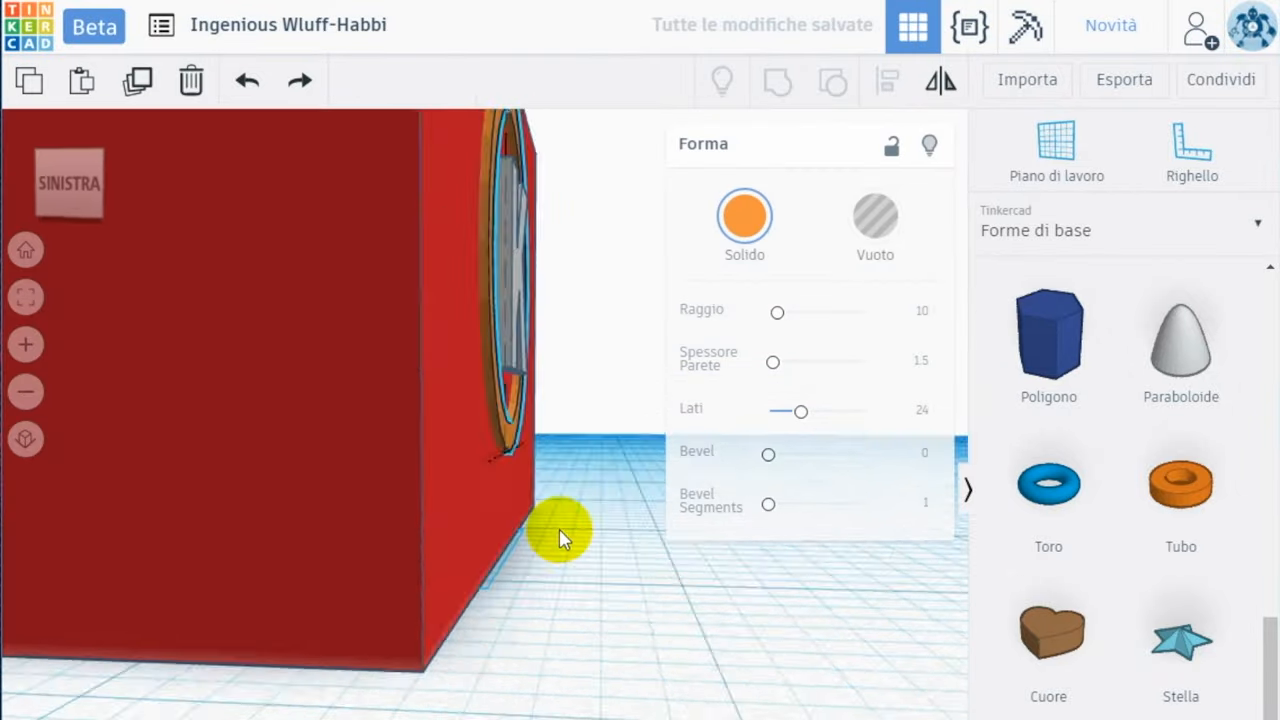
key(ctrl+g)
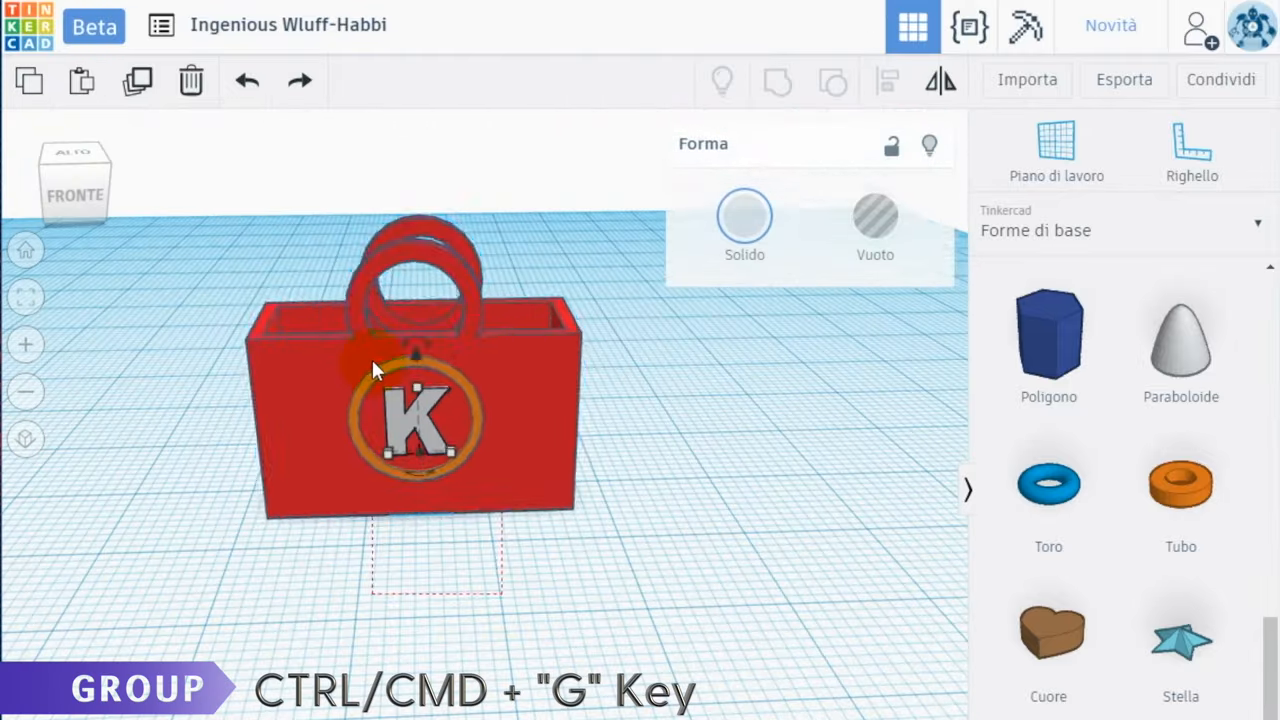
Step: Select all handbag parts and group them into one red object
click(777, 82)
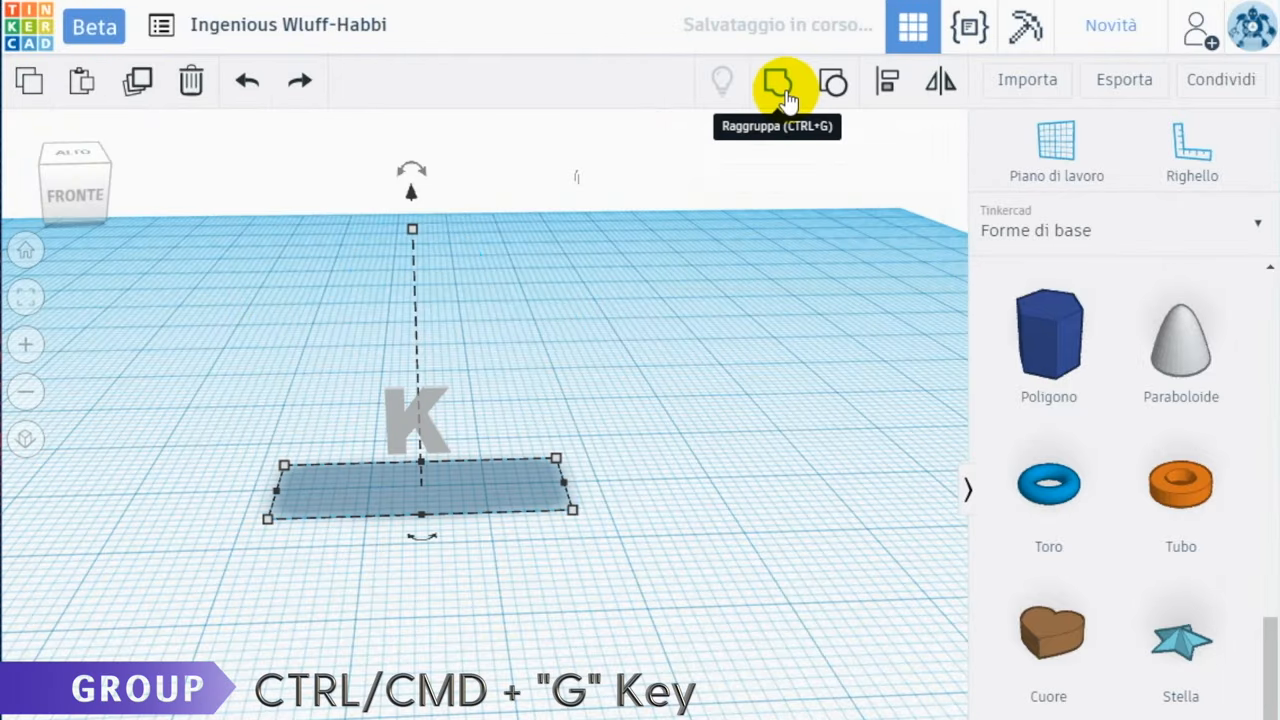
click(784, 82)
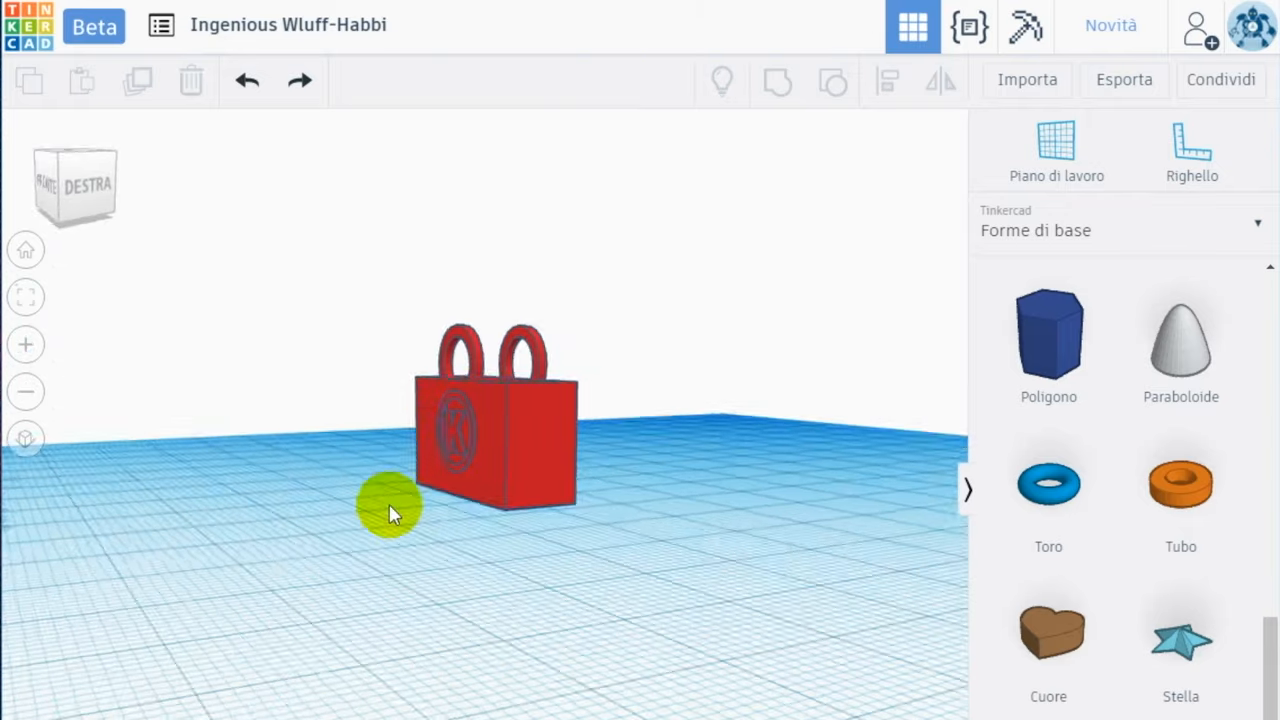
Step: Rename the design to 'Barbie Handbag'
drag(390, 505, 645, 480)
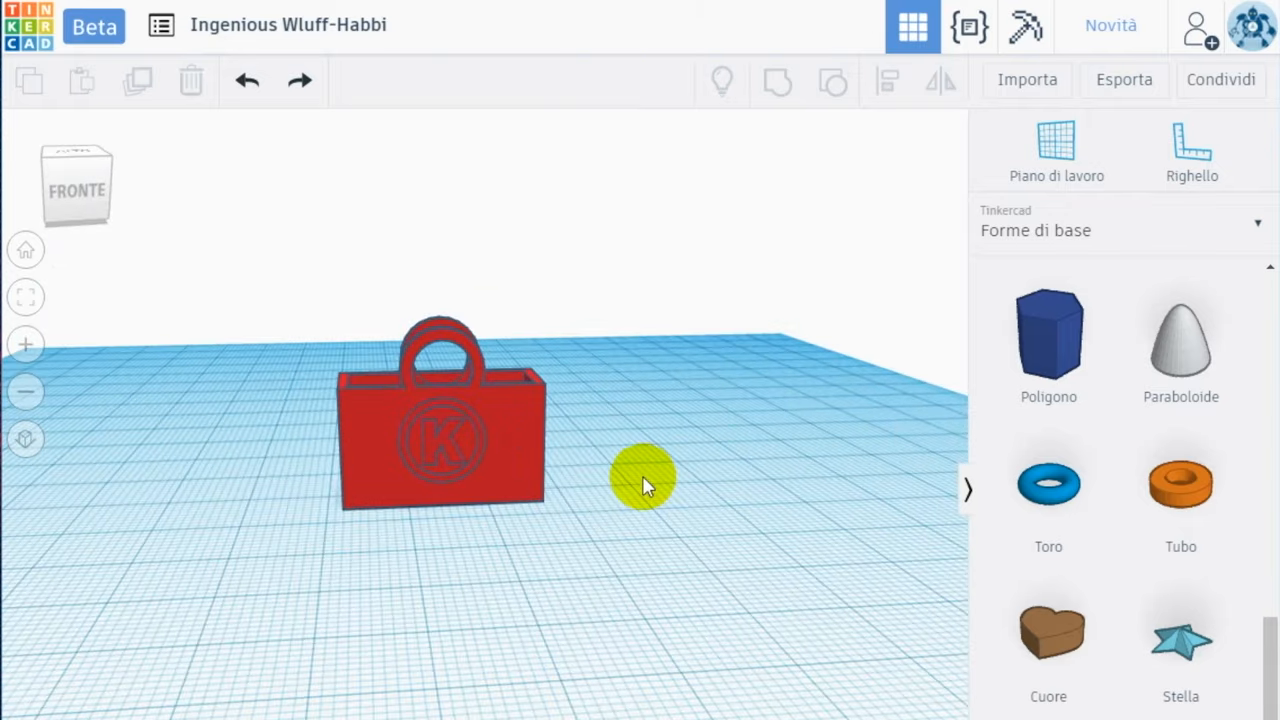
text(Barbie)
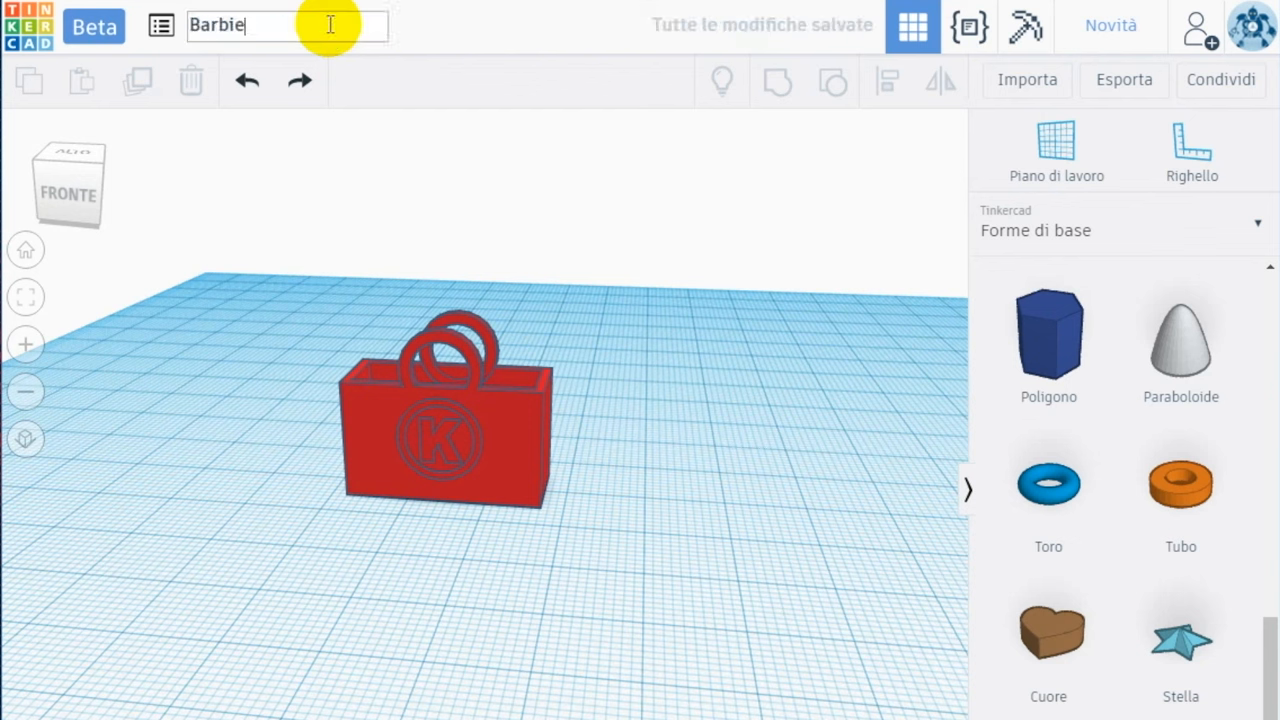
text(Handbag)
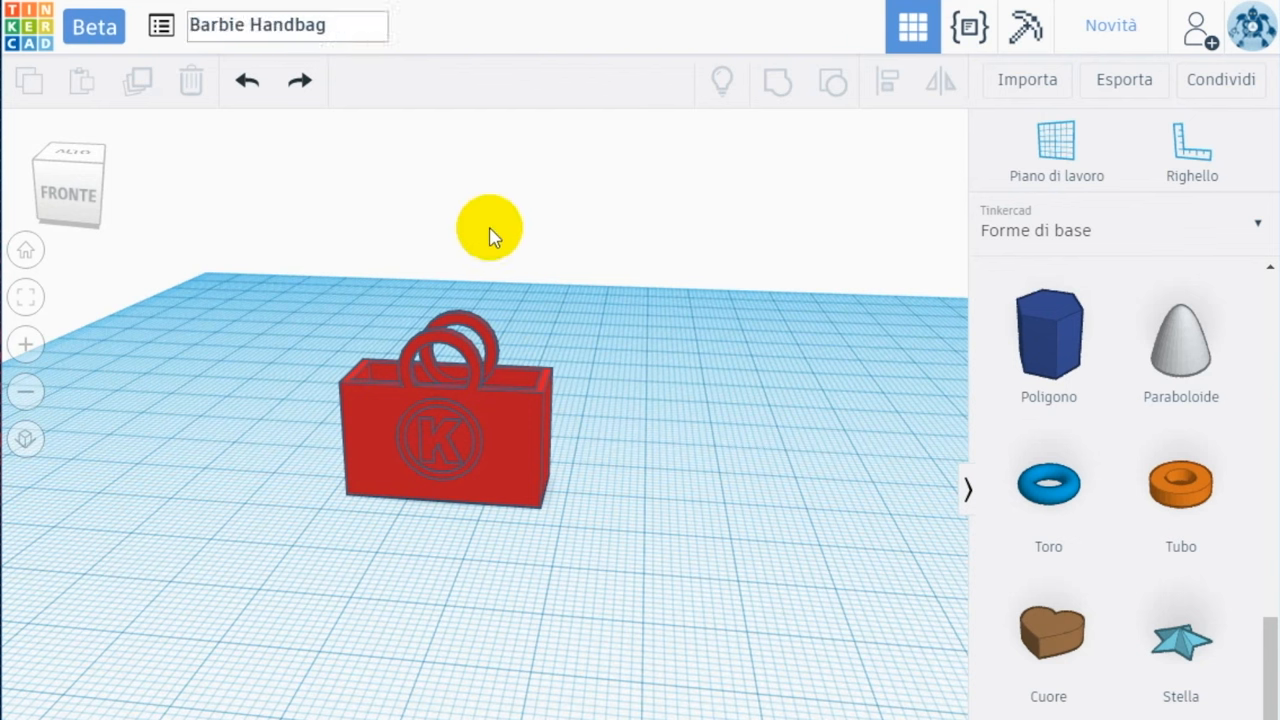
Step: Select the finished handbag and export it as an .STL file
click(445, 420)
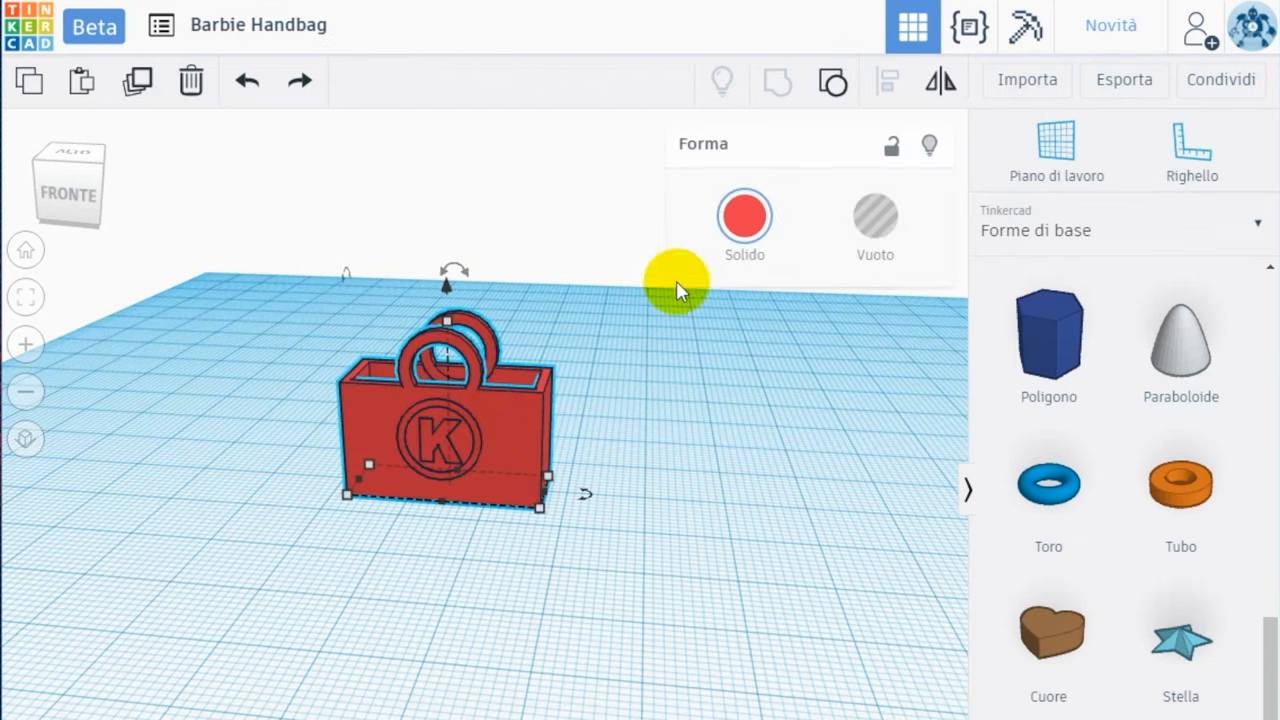
click(1123, 79)
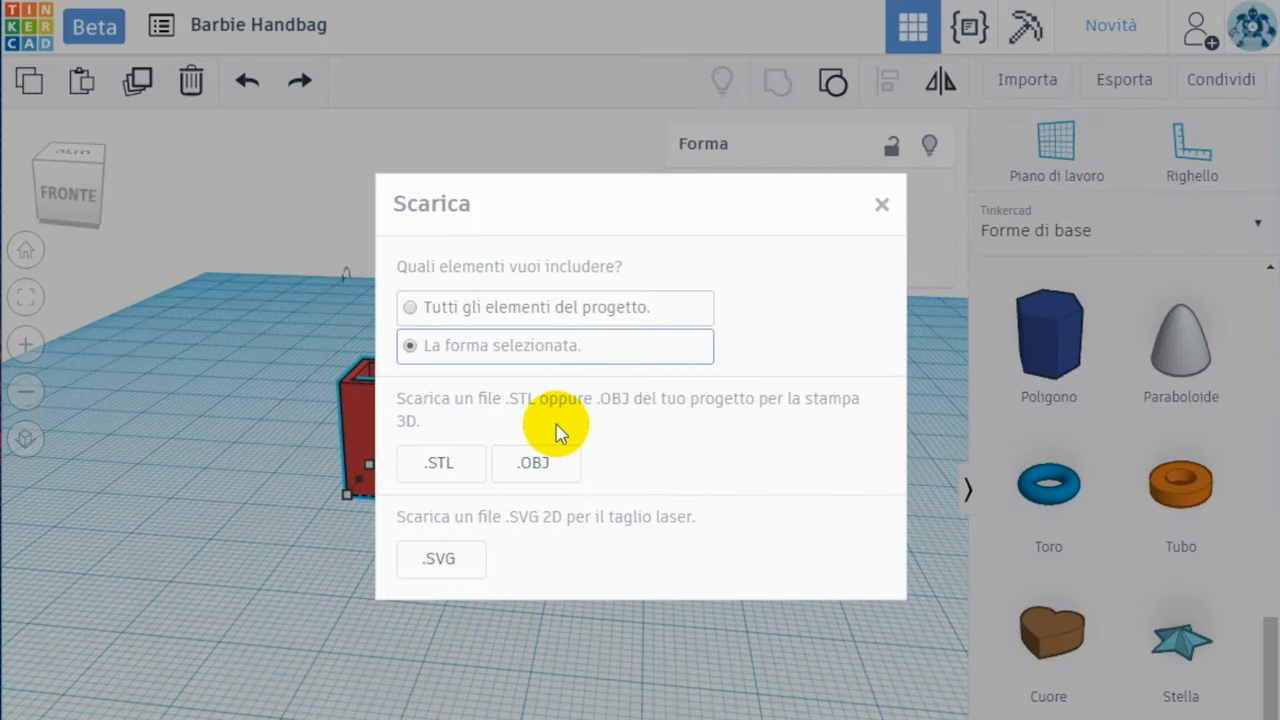
click(881, 204)
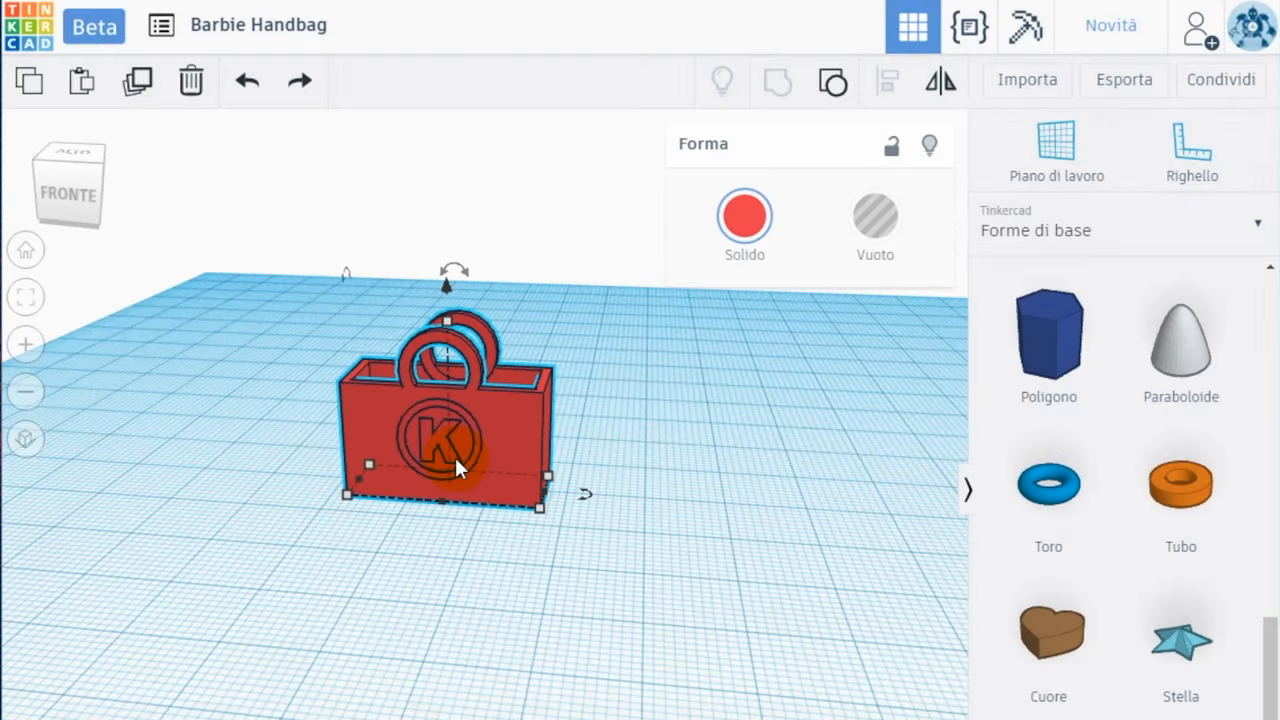